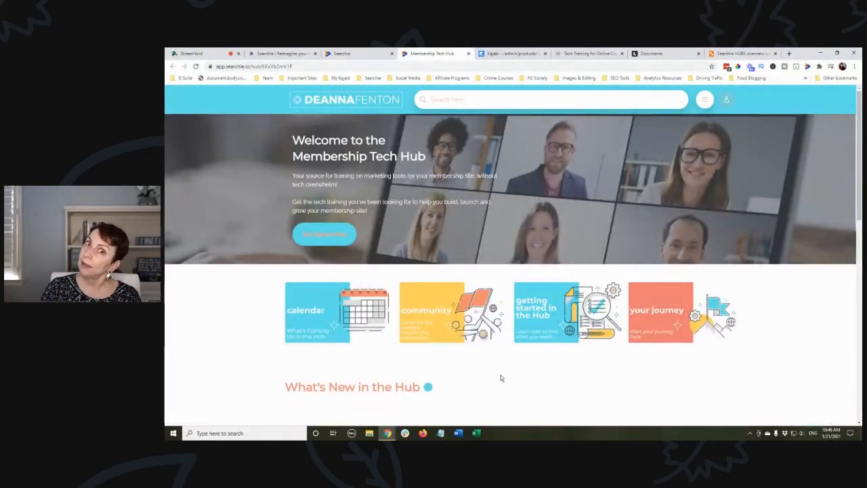
mouse_move(398, 263)
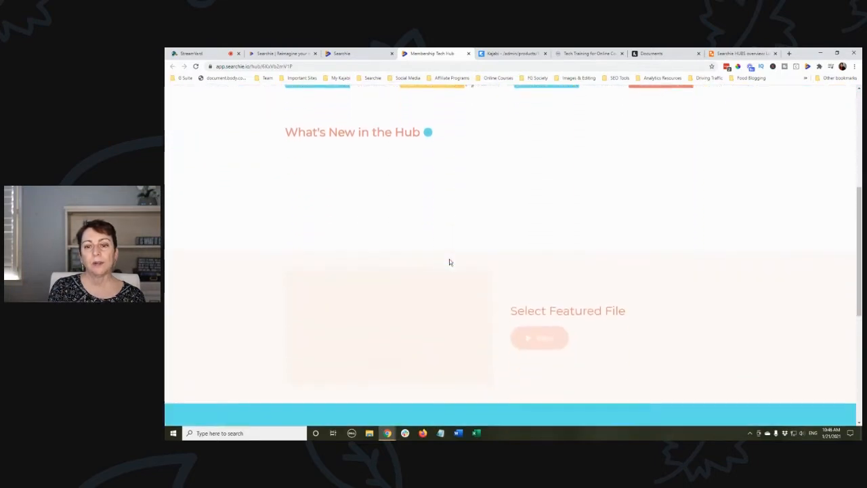
Scroll down the Membership Tech Hub page to review its membership-journey assessment section.
scroll(down, 3)
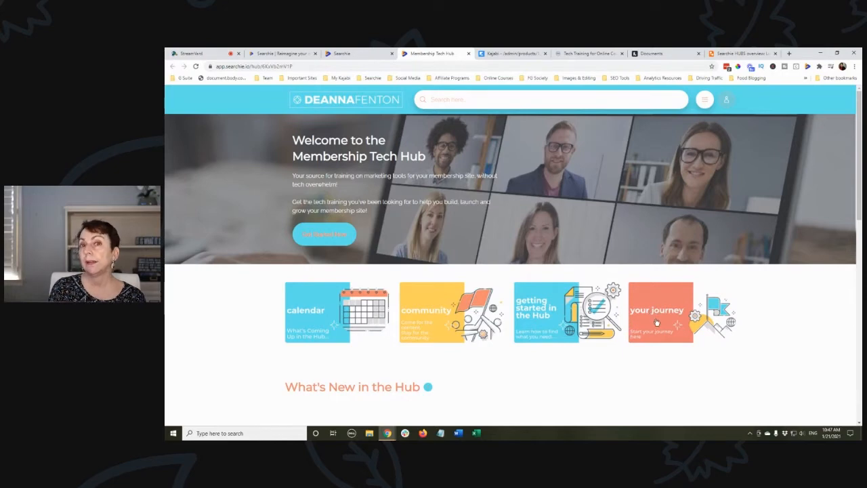
scroll(down, 3)
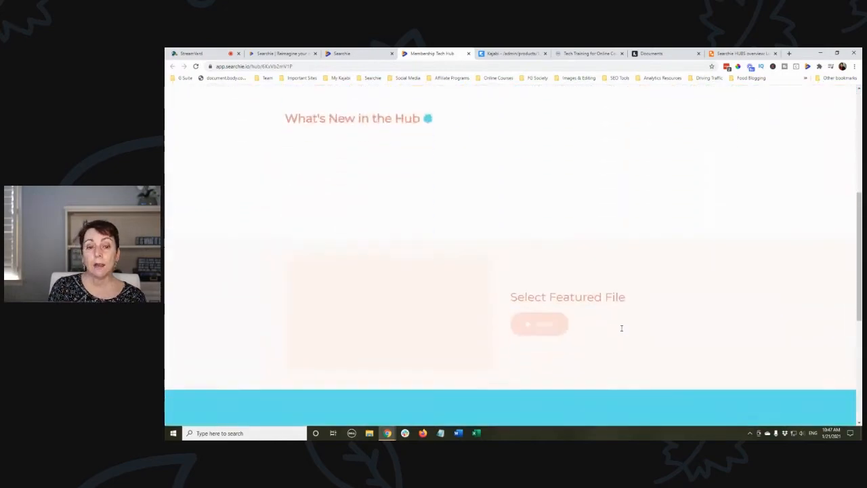
scroll(down, 3)
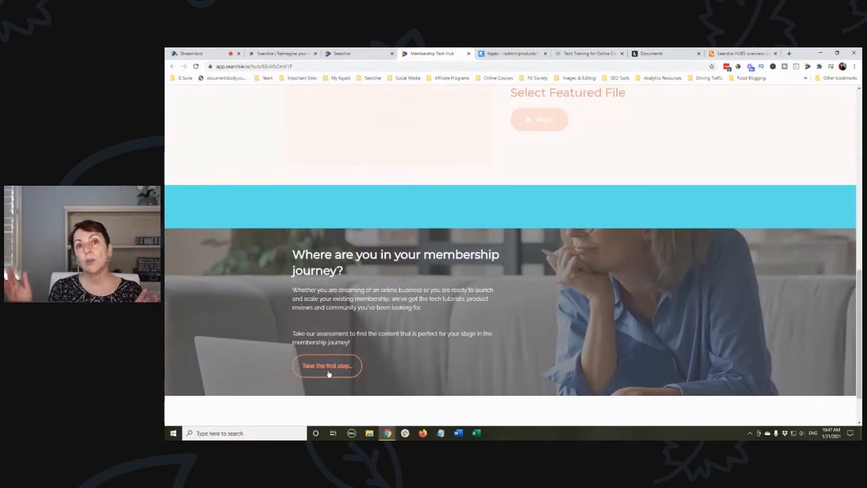
scroll(down, 3)
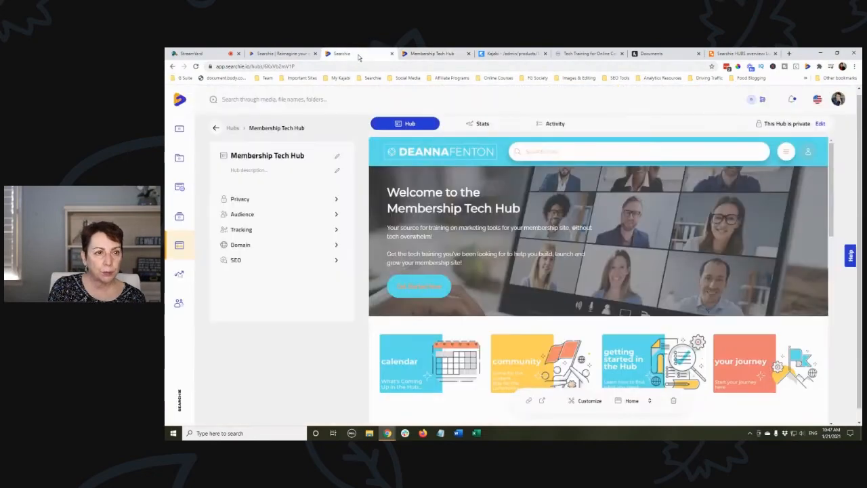
Return to the Hubs list and open the Getting Started with Kajabi hub.
click(215, 127)
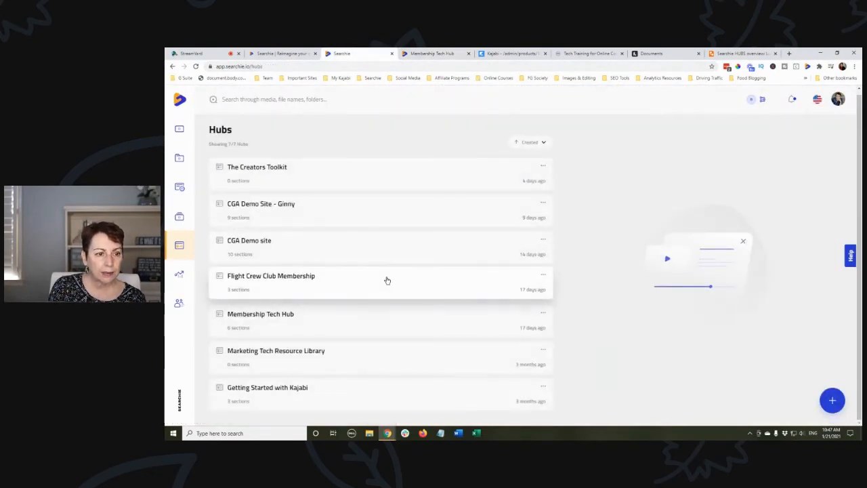
click(267, 386)
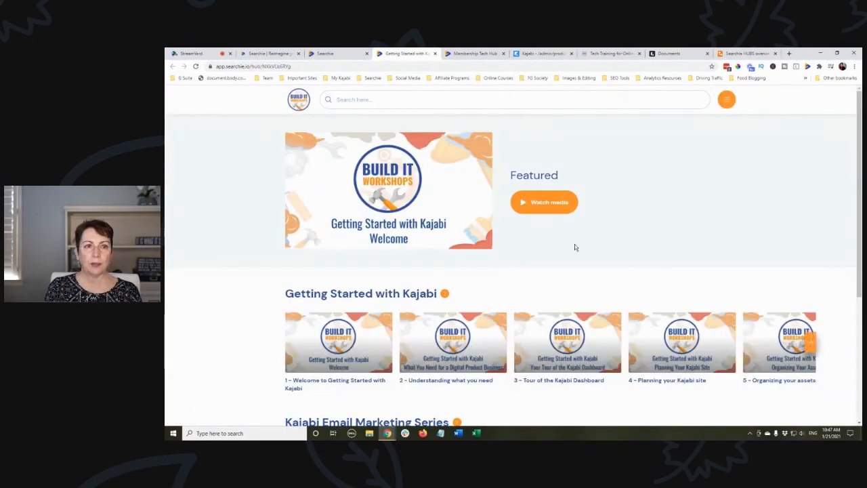
mouse_move(637, 224)
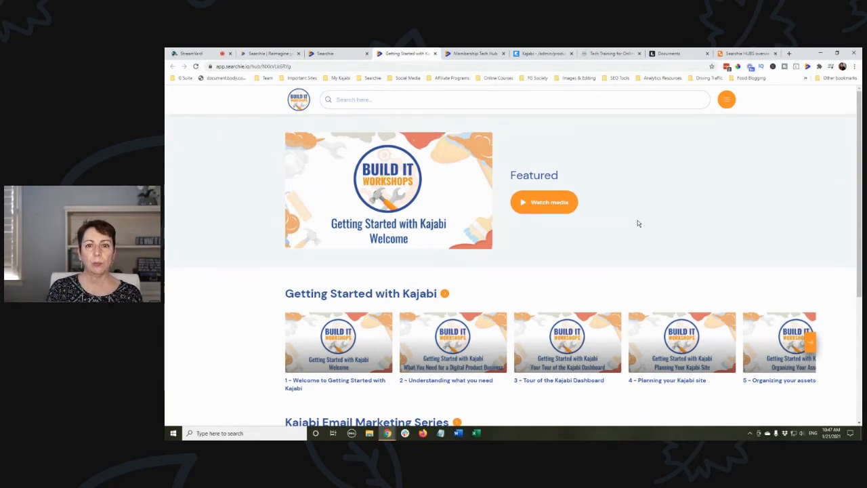
mouse_move(431, 184)
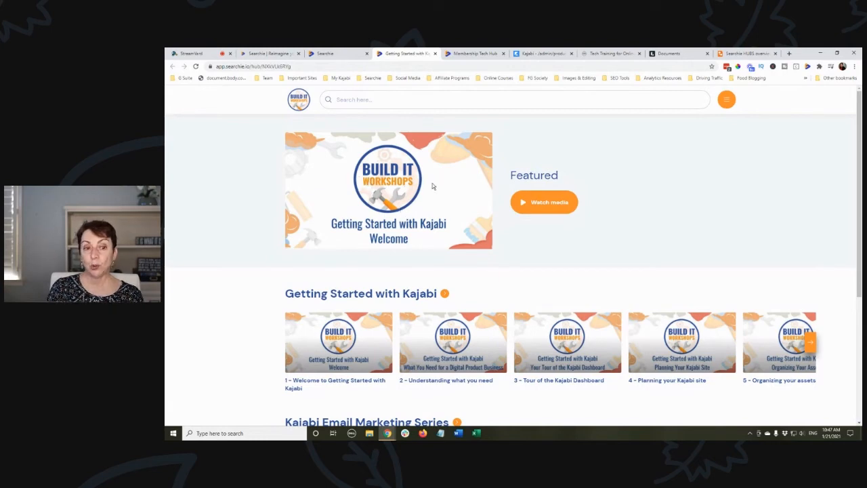
Scroll the Kajabi hub page to reveal lesson six, Setting Yourself up for Success.
scroll(down, 3)
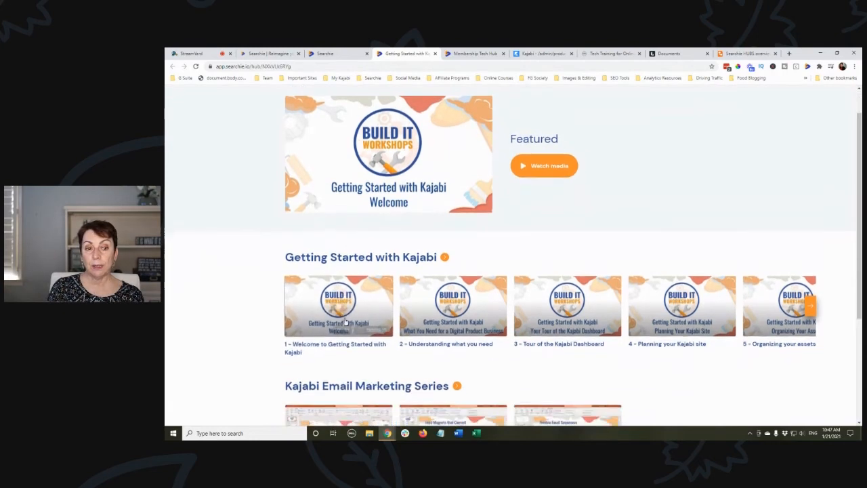
mouse_move(453, 304)
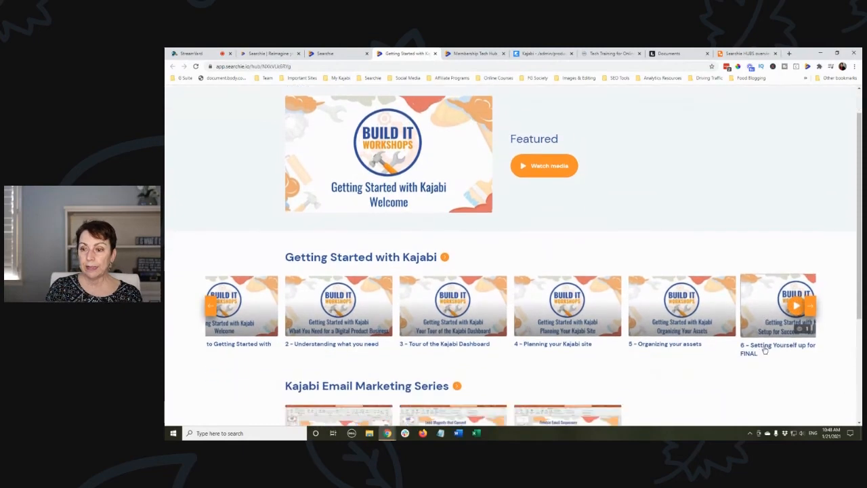
scroll(down, 3)
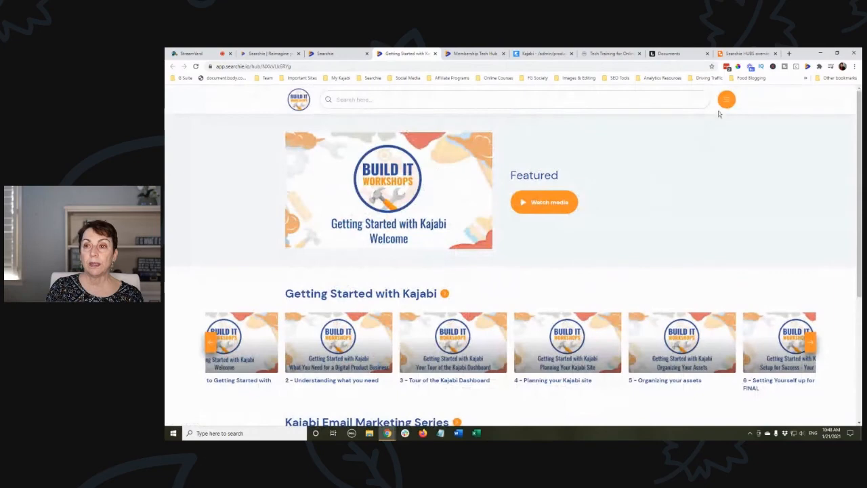
Play the Kajabi welcome video and show its timestamped transcript beside the player.
click(725, 99)
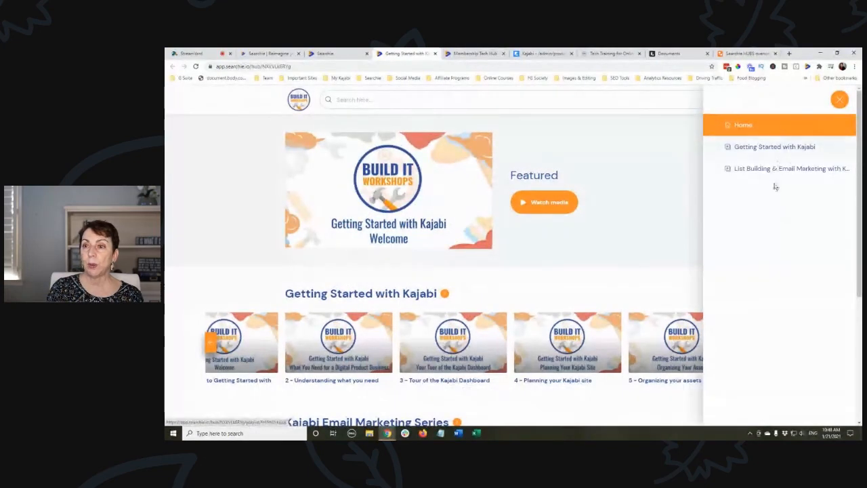
click(839, 100)
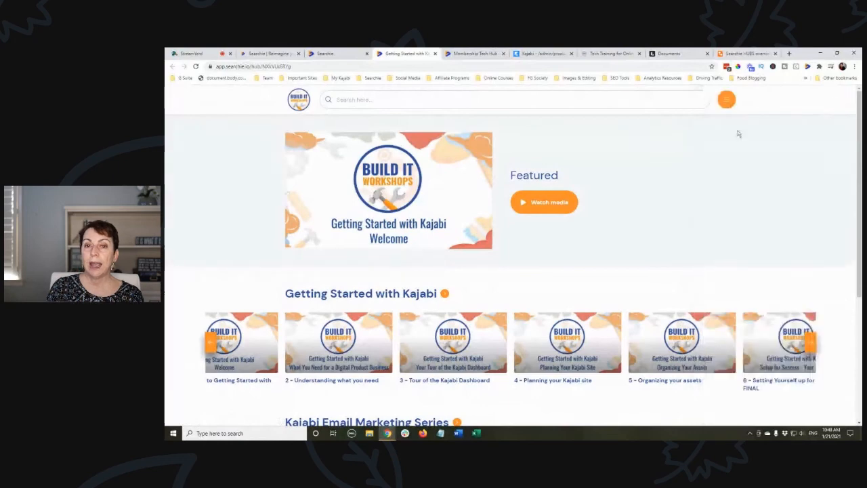
click(544, 202)
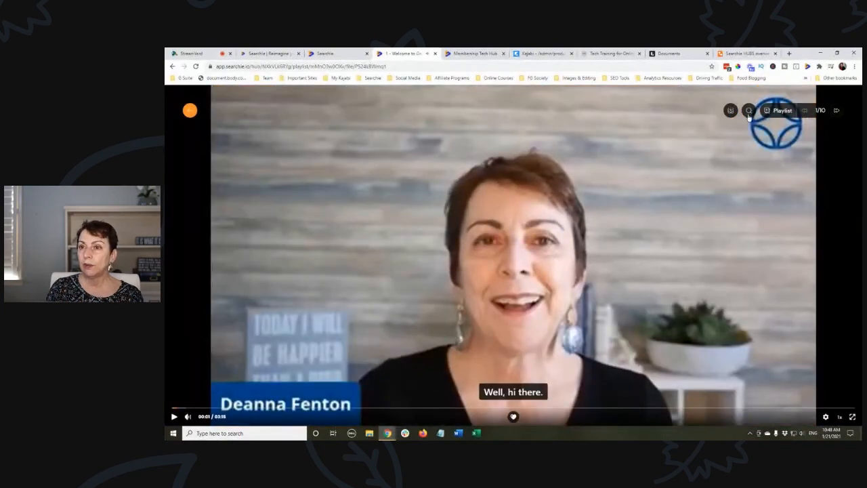
click(749, 110)
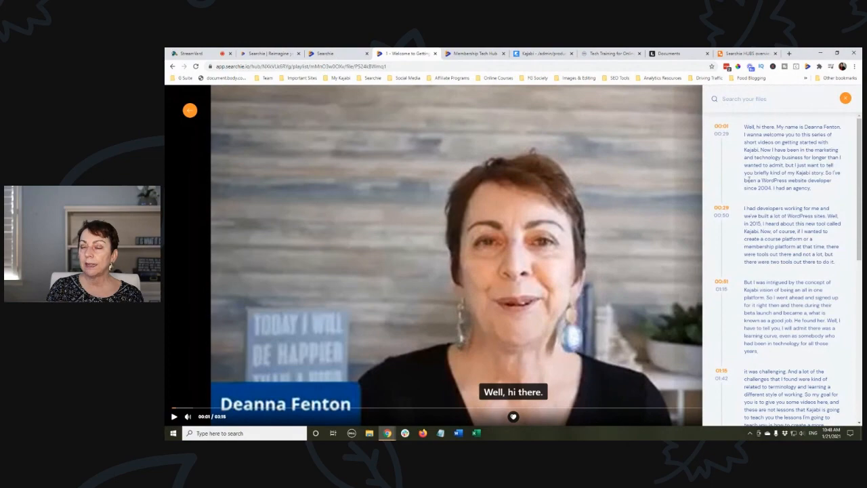